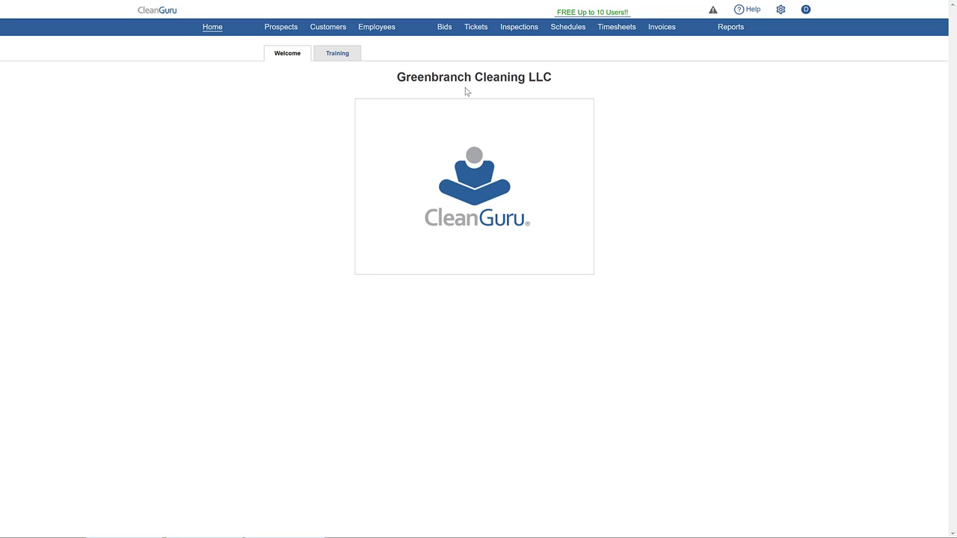
Open the Consumable Product Calculator from the gear menu's Consumable option
left_click(781, 10)
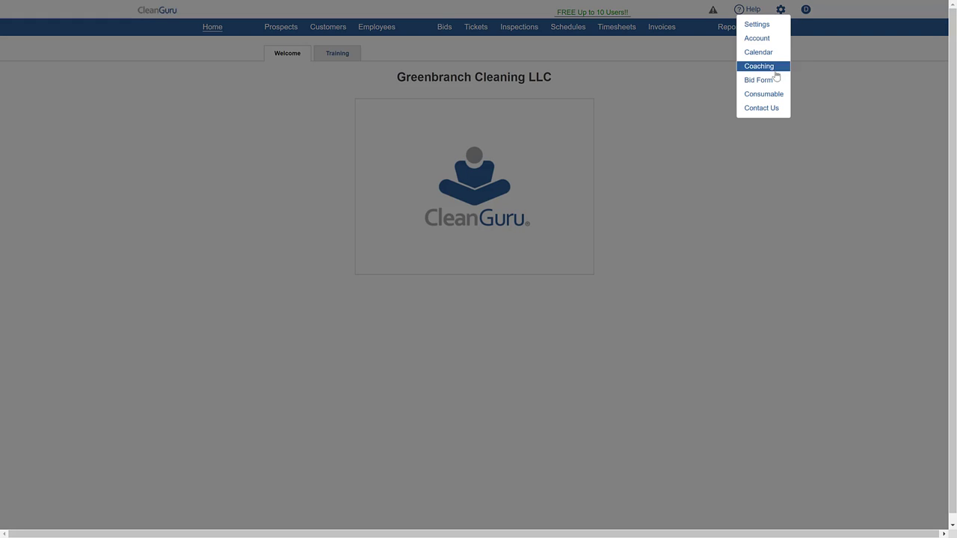
left_click(763, 94)
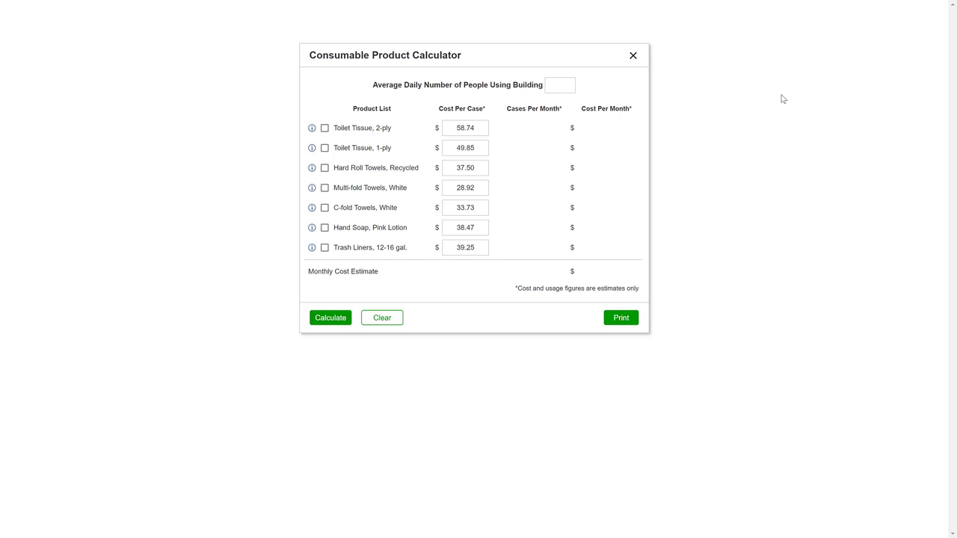
mouse_move(557, 108)
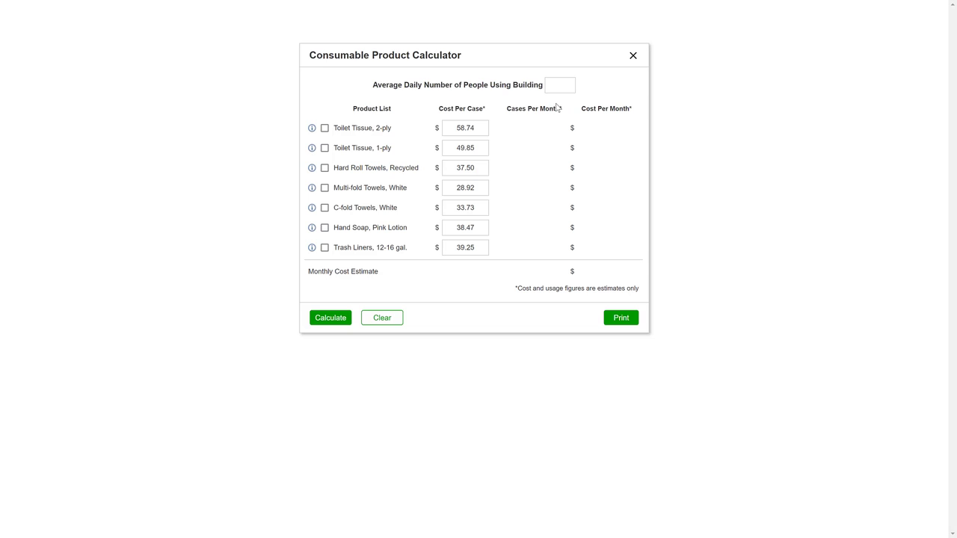
mouse_move(311, 127)
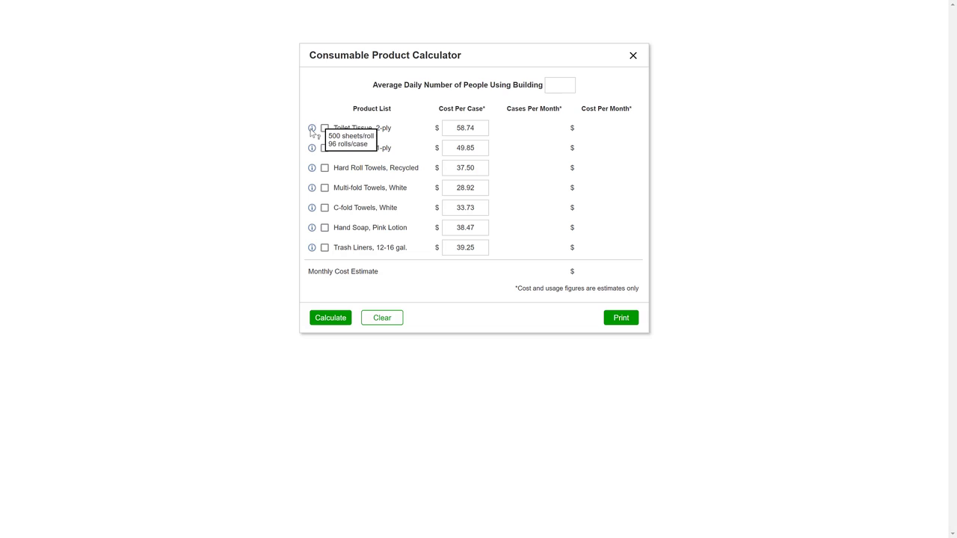
Check Toilet Tissue 2-ply, Hard Roll Towels Recycled, and Trash Liners 12-16 gal
left_click(324, 127)
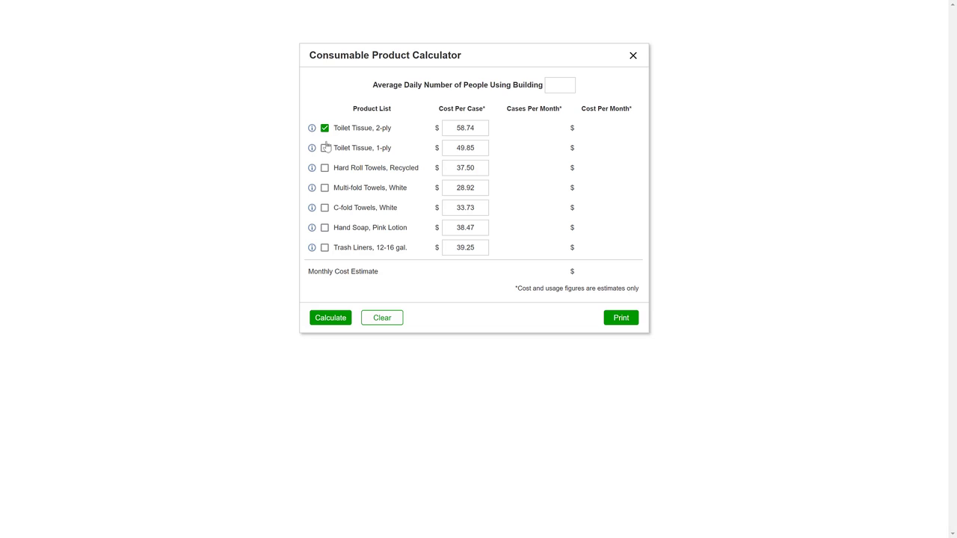
left_click(324, 167)
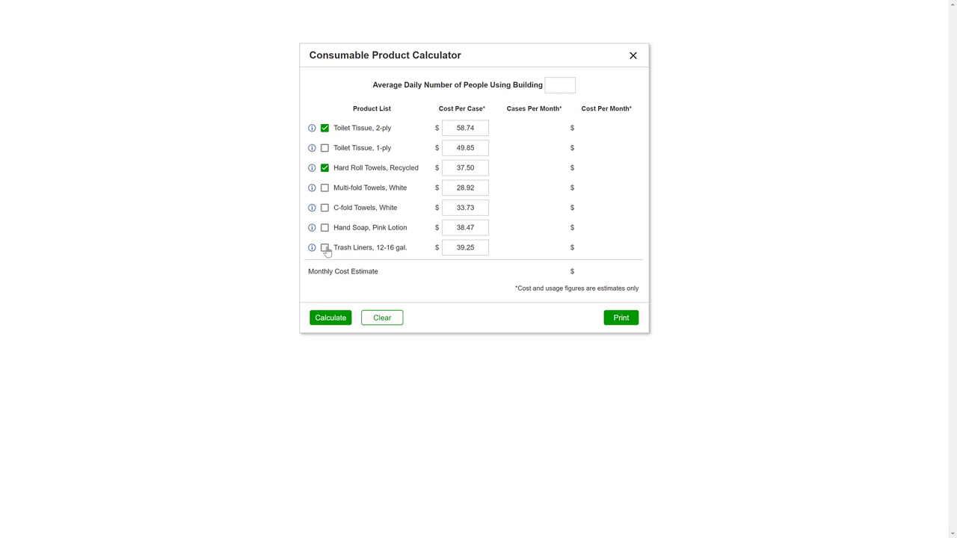
left_click(324, 247)
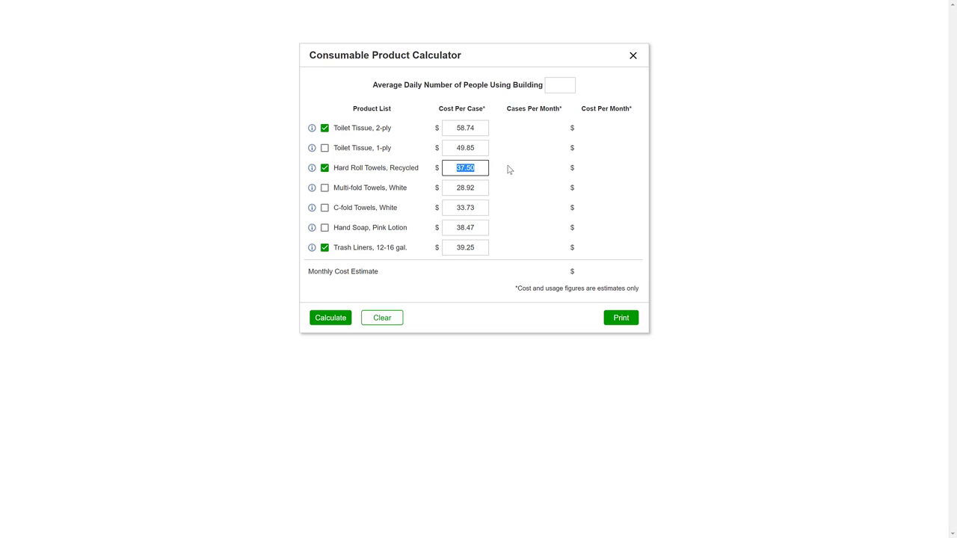
Price hard roll towels at 41.50, enter 42 daily users, and calculate the $97.75 estimate
type("41.5")
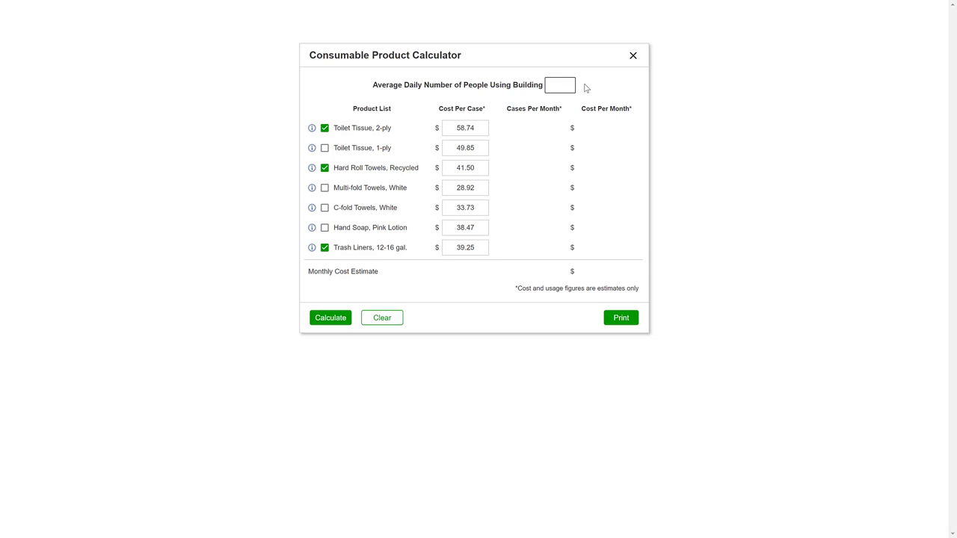
type("42")
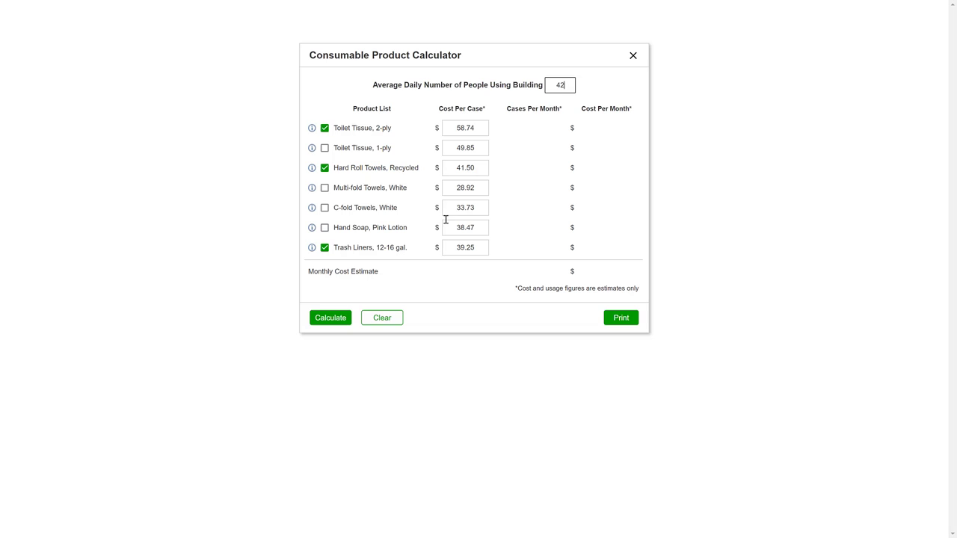
left_click(330, 318)
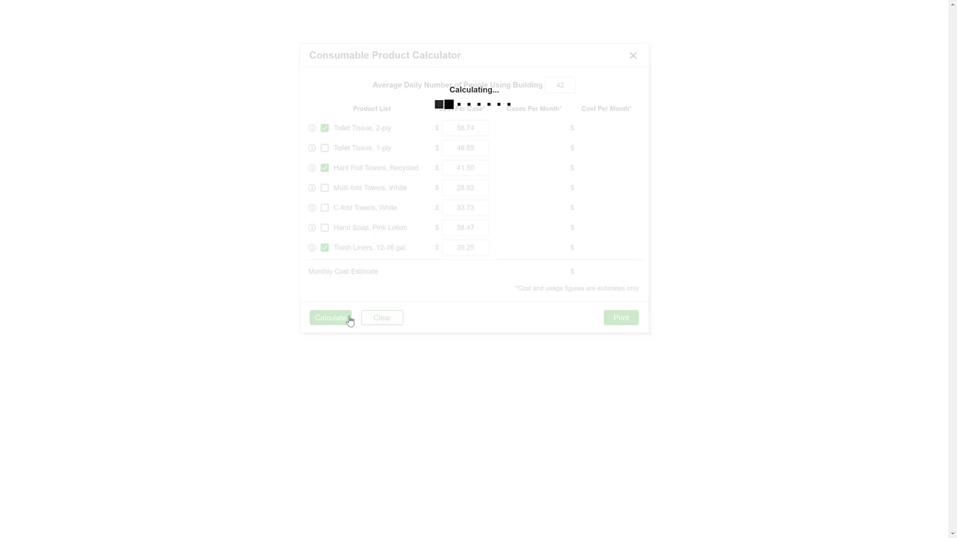
left_click(330, 318)
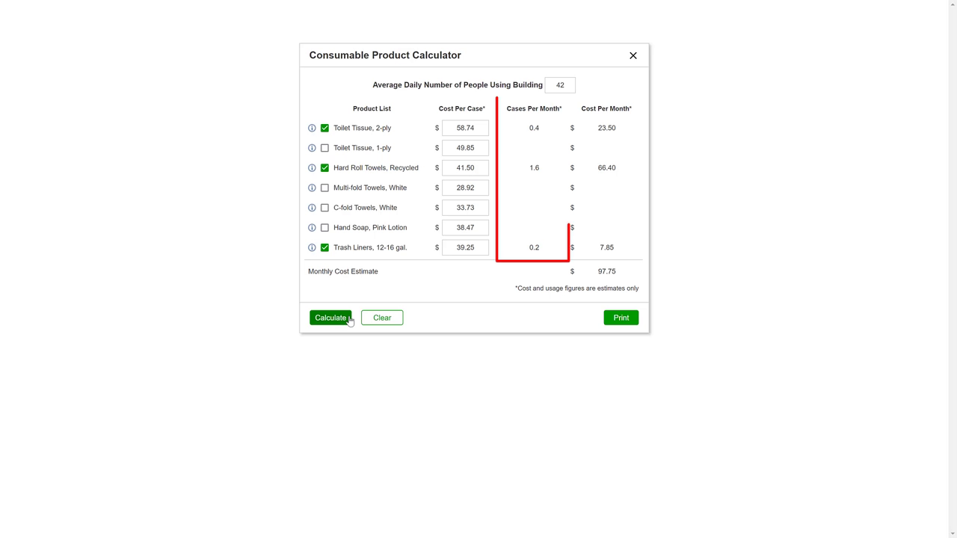